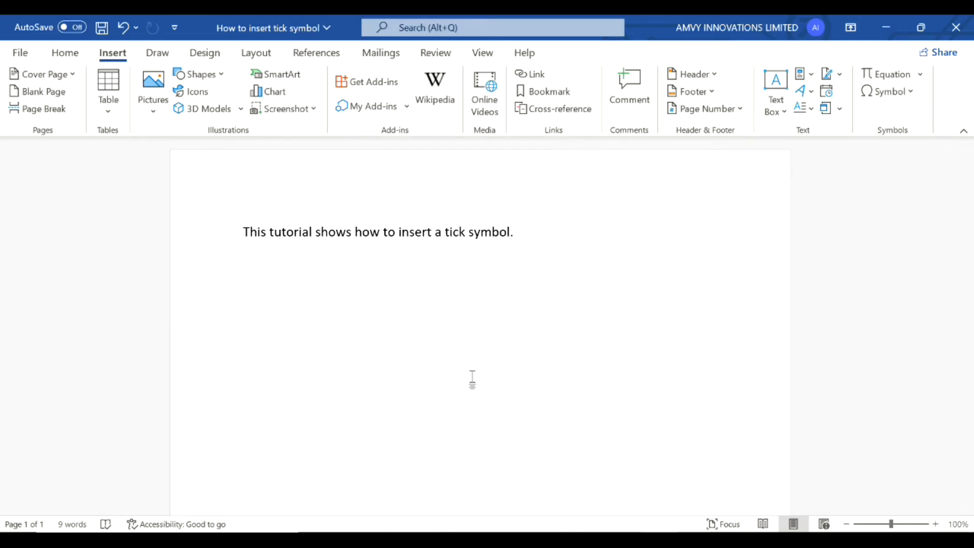
Step: Apply the check-mark bullet from the Bullets gallery to the sentence
left_click(514, 232)
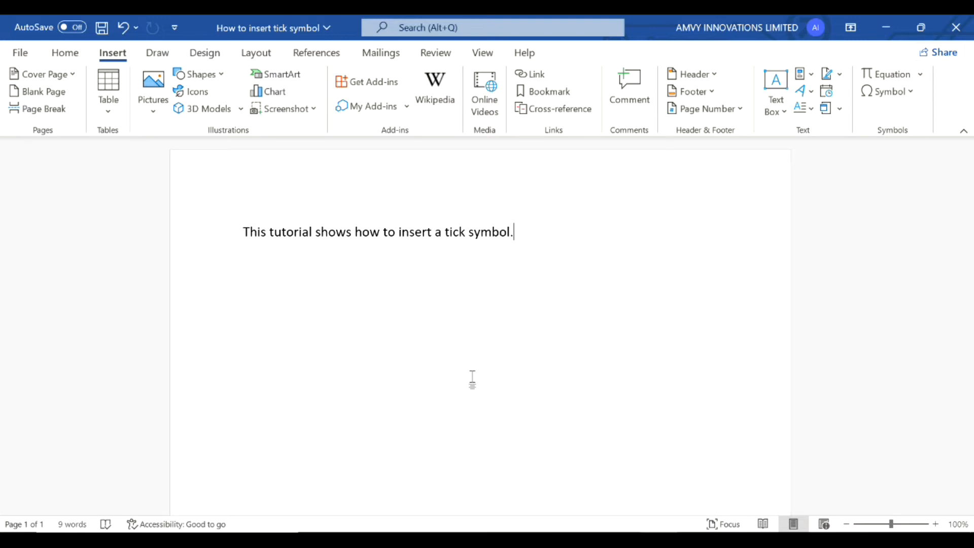
mouse_move(562, 251)
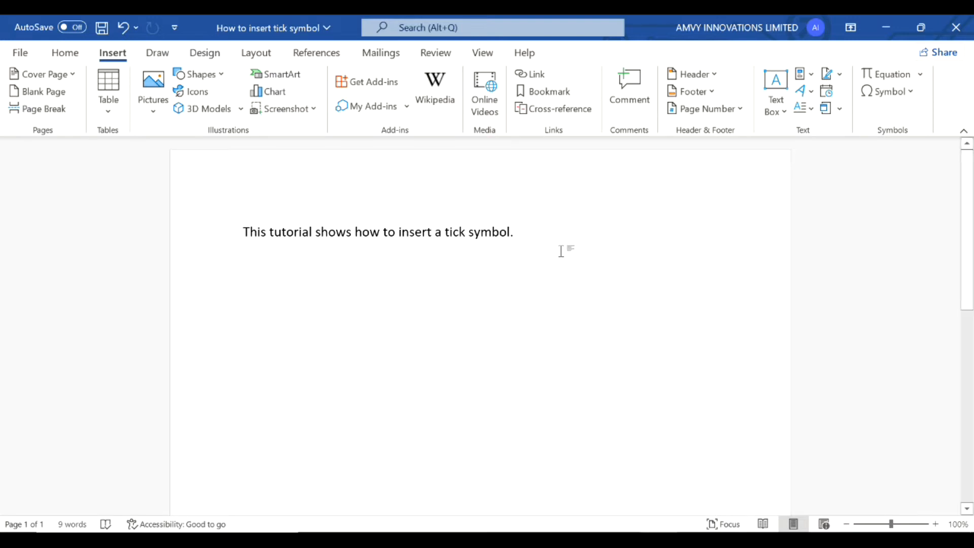
mouse_move(565, 233)
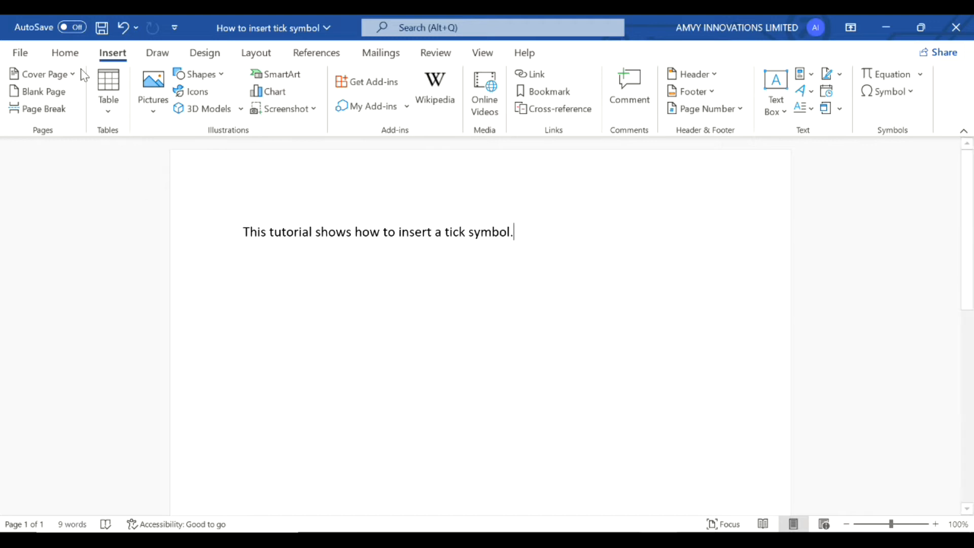
left_click(65, 53)
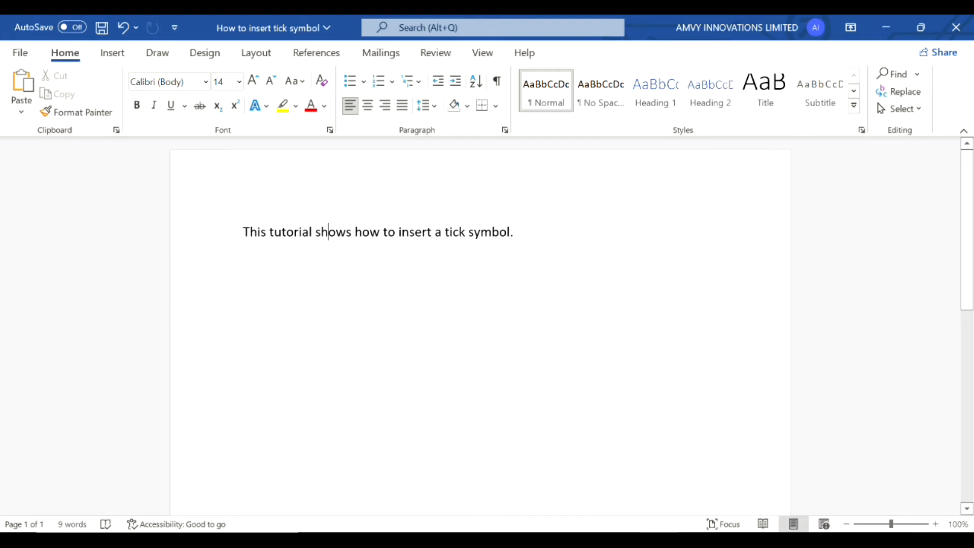
mouse_move(350, 81)
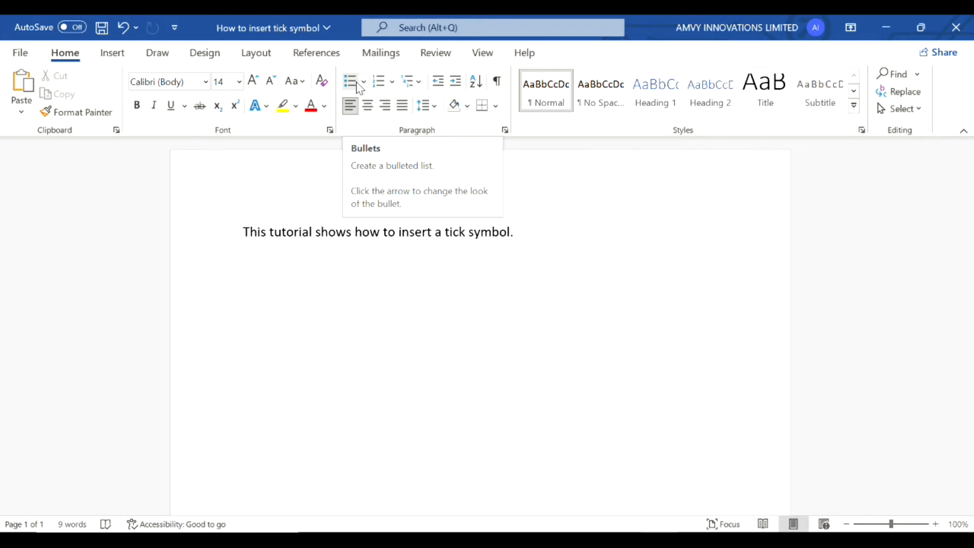
left_click(364, 82)
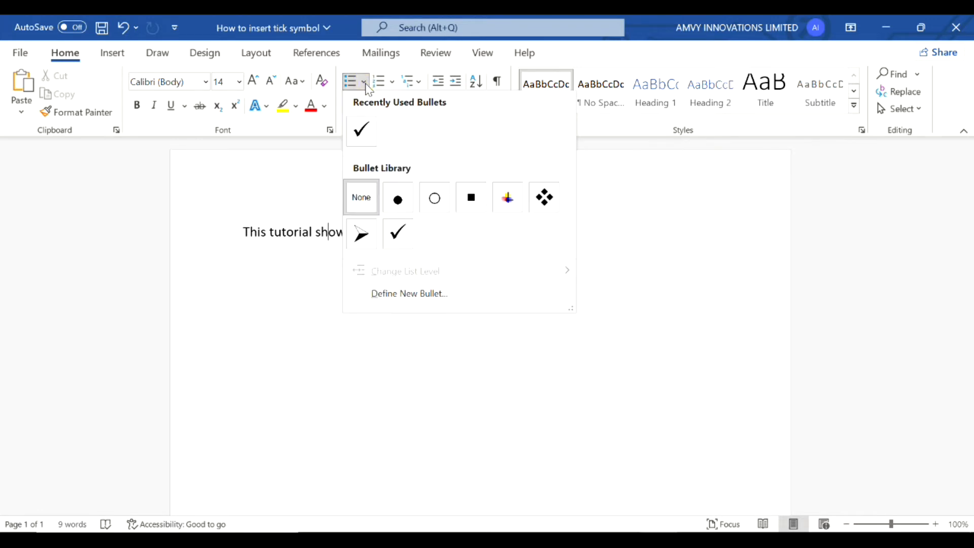
left_click(361, 130)
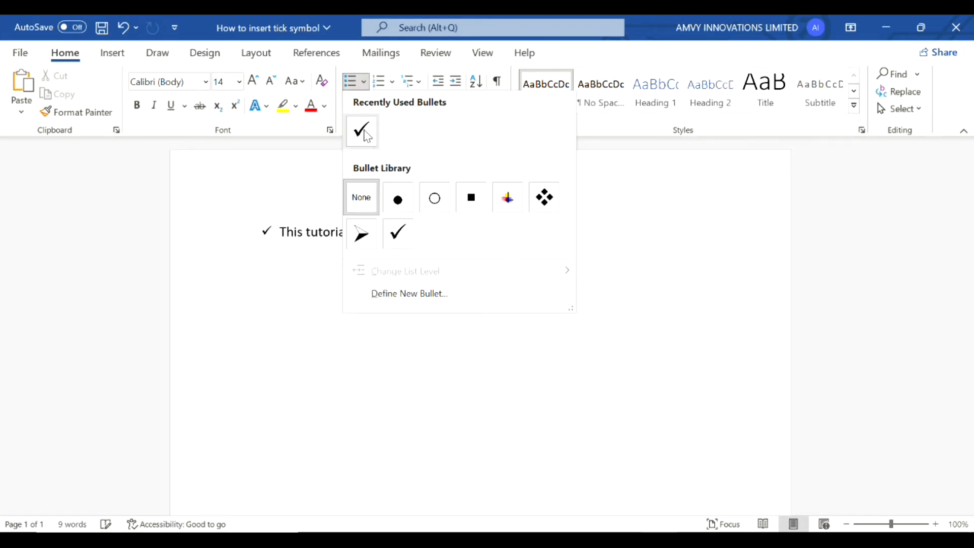
left_click(361, 131)
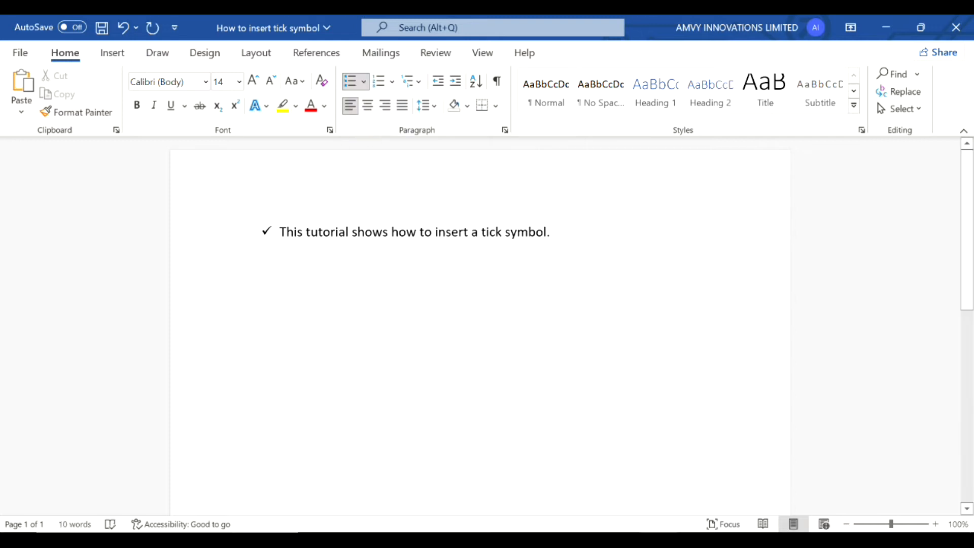
Step: Start a new line below the tick-bulleted sentence
left_click(280, 231)
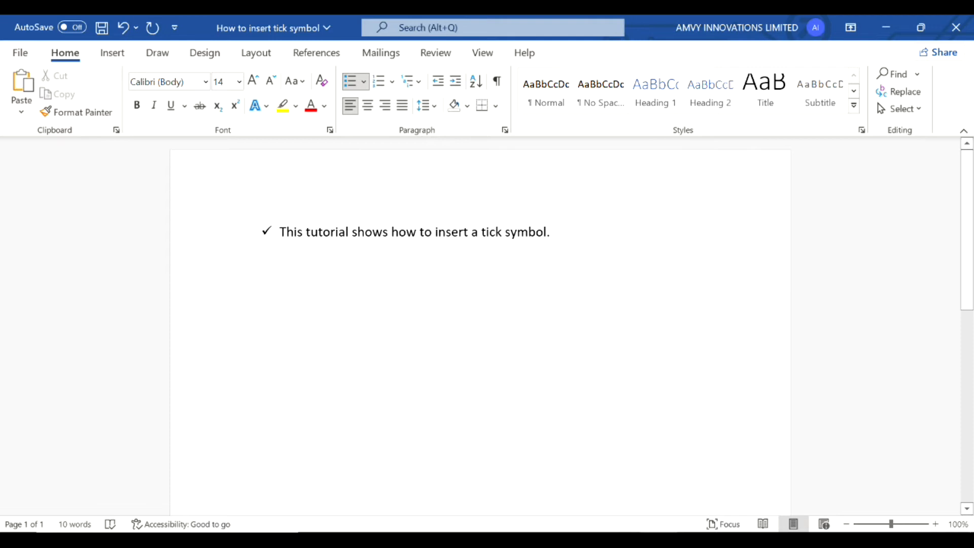
key("enter")
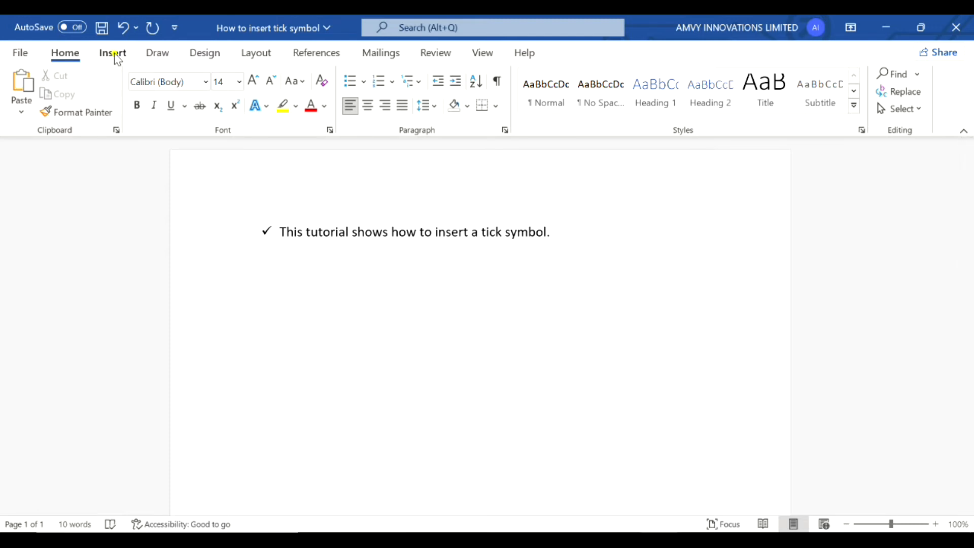
Step: Bring up the Symbol picker from the Insert commands
left_click(113, 53)
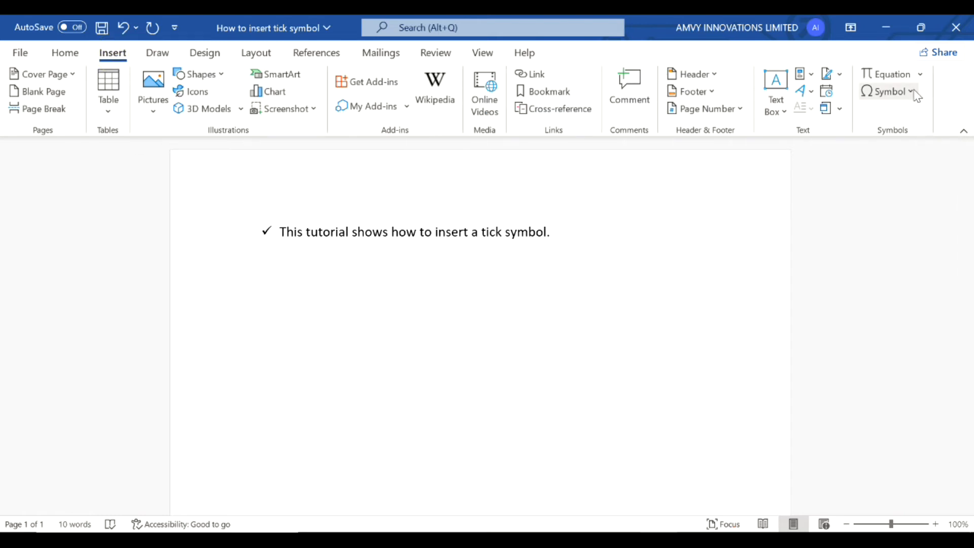
left_click(890, 91)
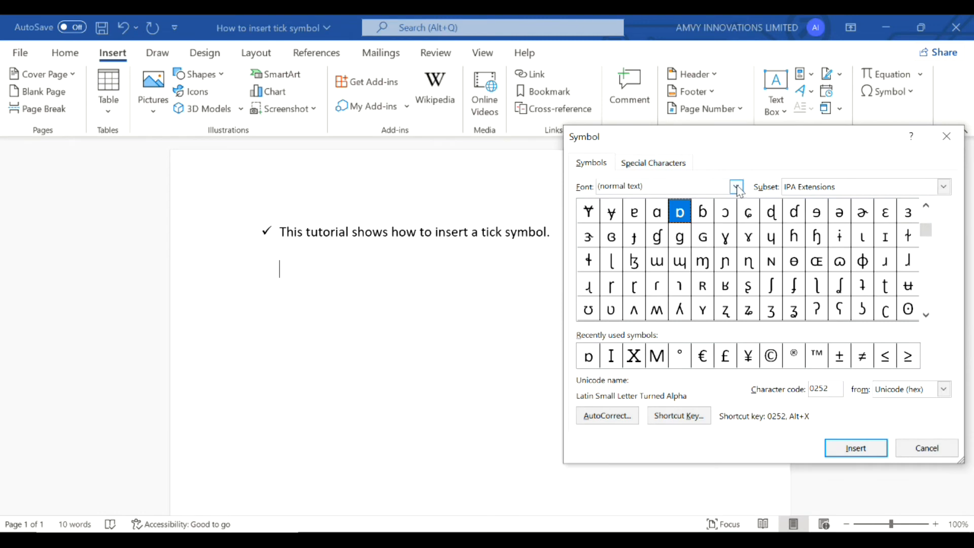
Step: Switch the symbol font to Wingdings and scroll to its tick and check-box characters
type("w")
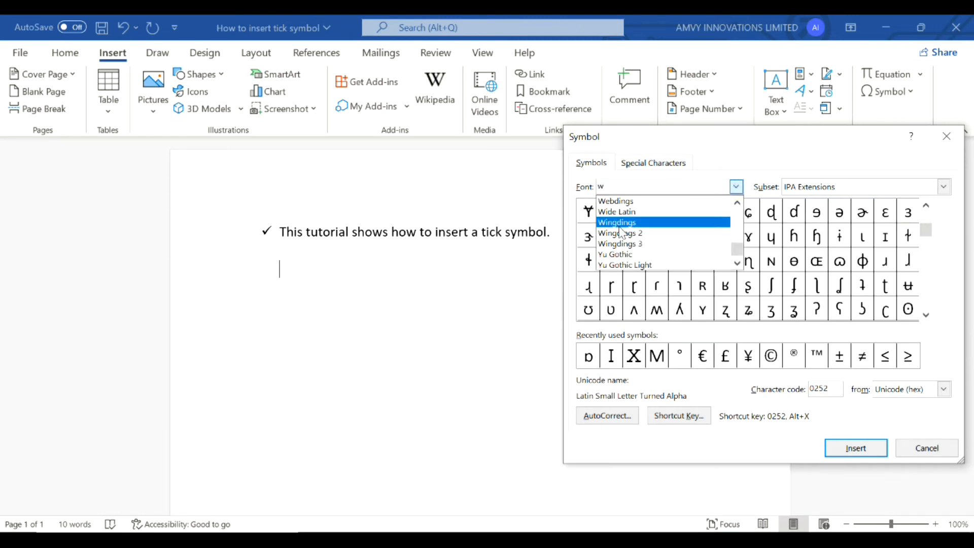
left_click(617, 222)
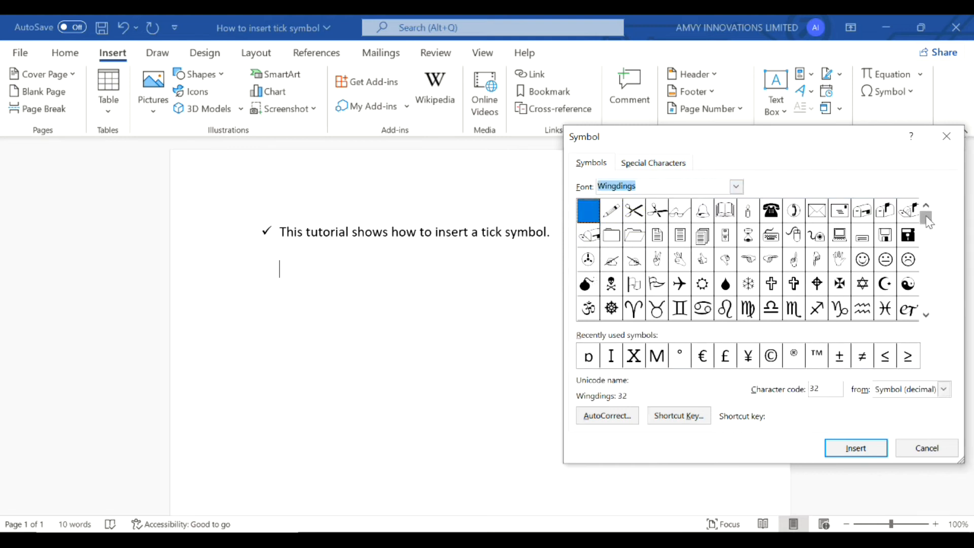
left_click(925, 219)
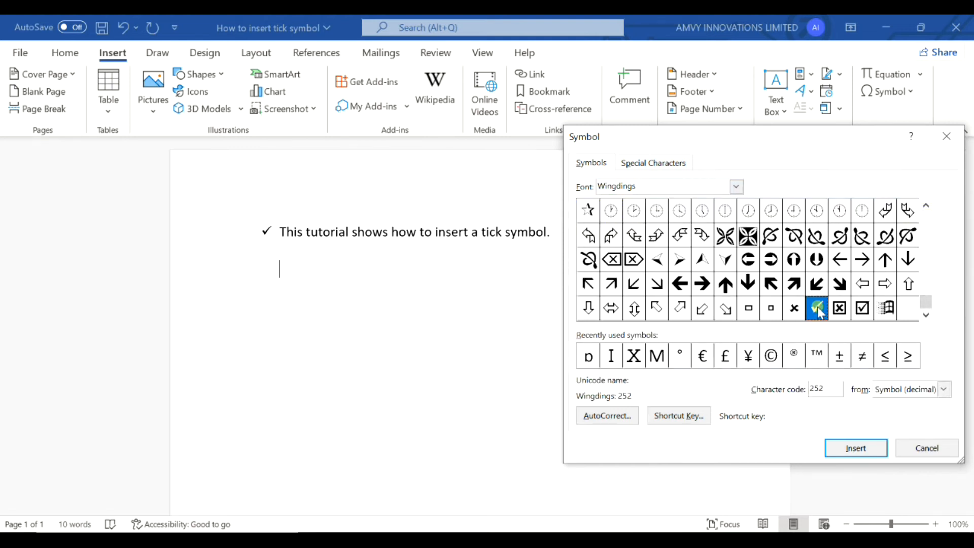
Step: Insert the plain Wingdings tick, character 252, on the empty line
left_click(863, 309)
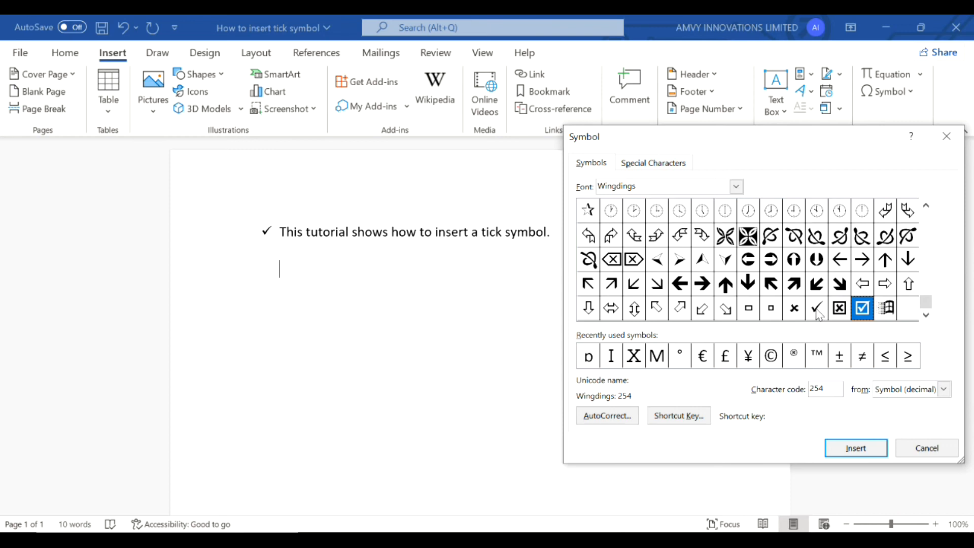
left_click(817, 308)
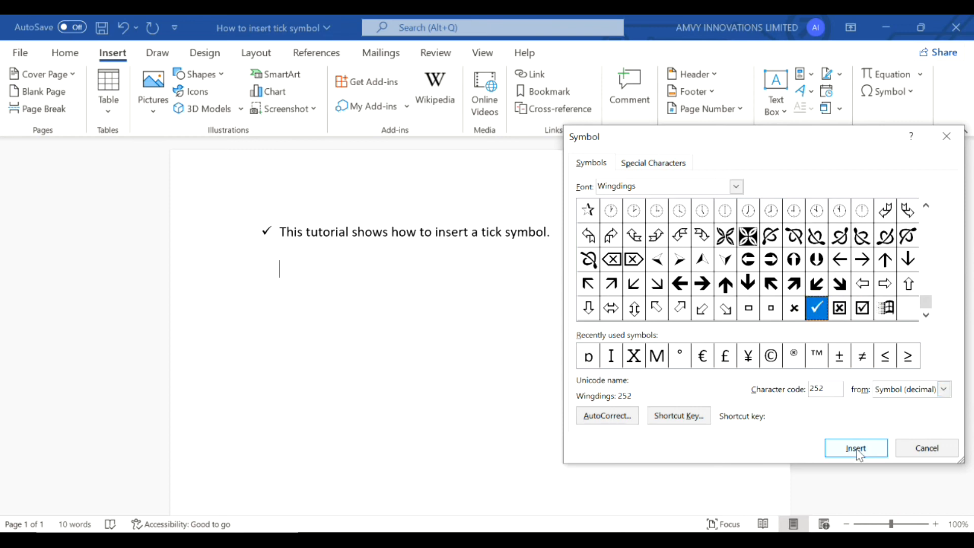
left_click(856, 447)
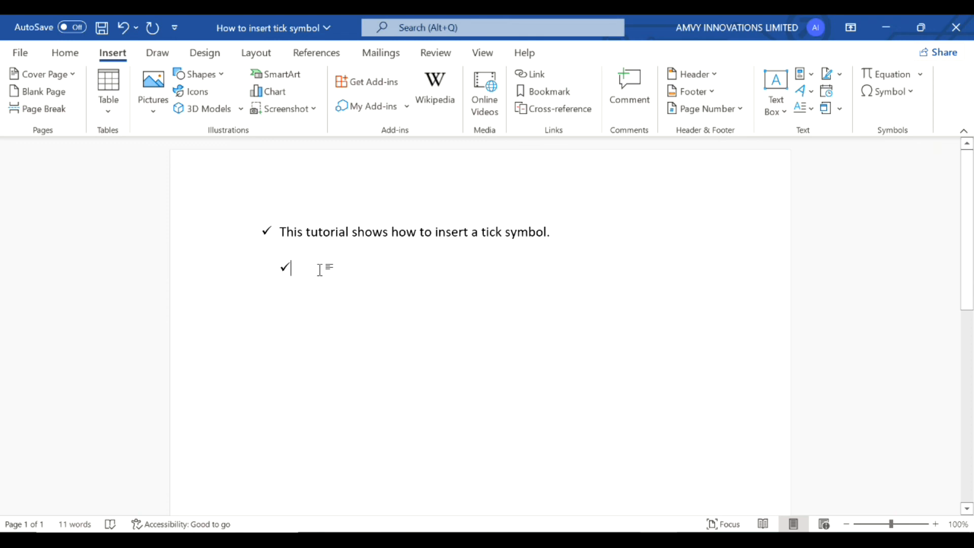
Step: Dismiss the symbol chooser and deselect the bulleted sentence, leaving the tick below it
left_click(549, 231)
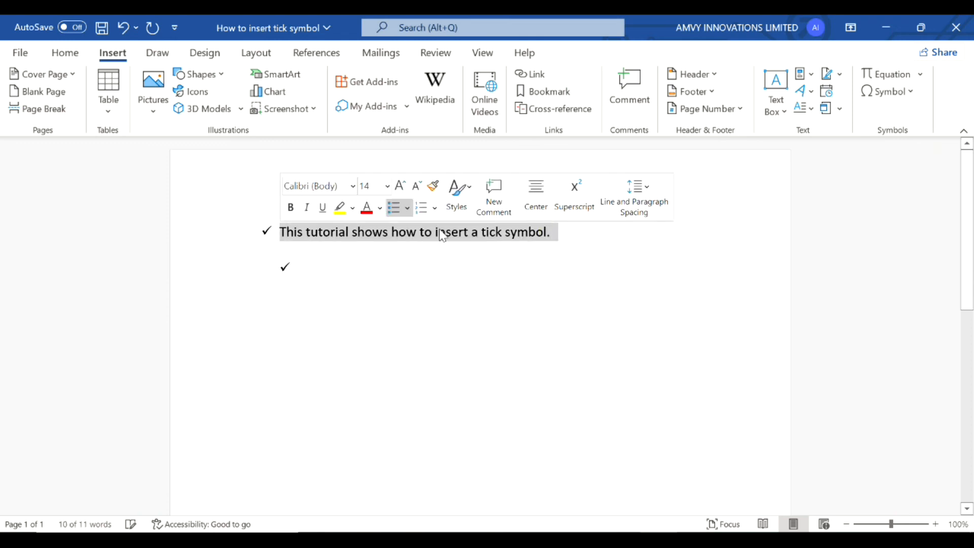
left_click(445, 231)
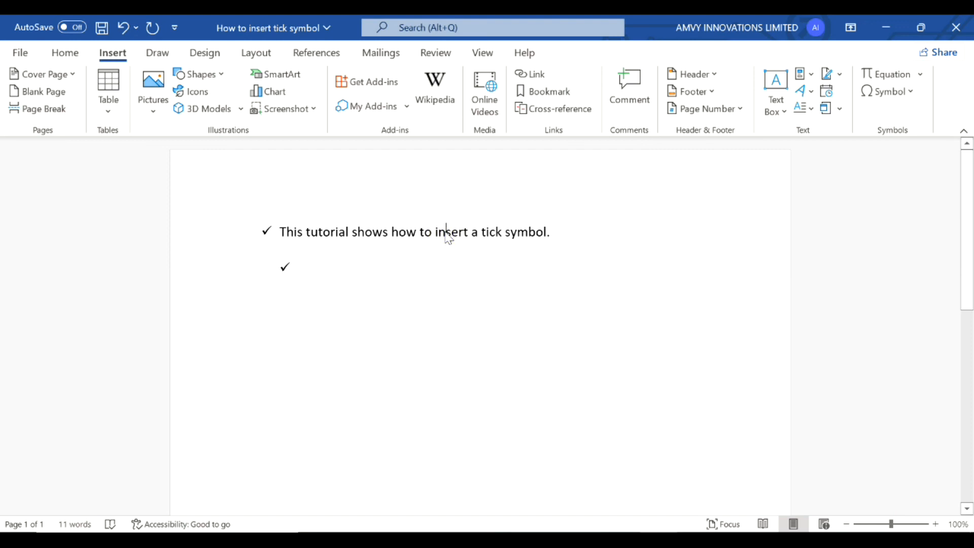